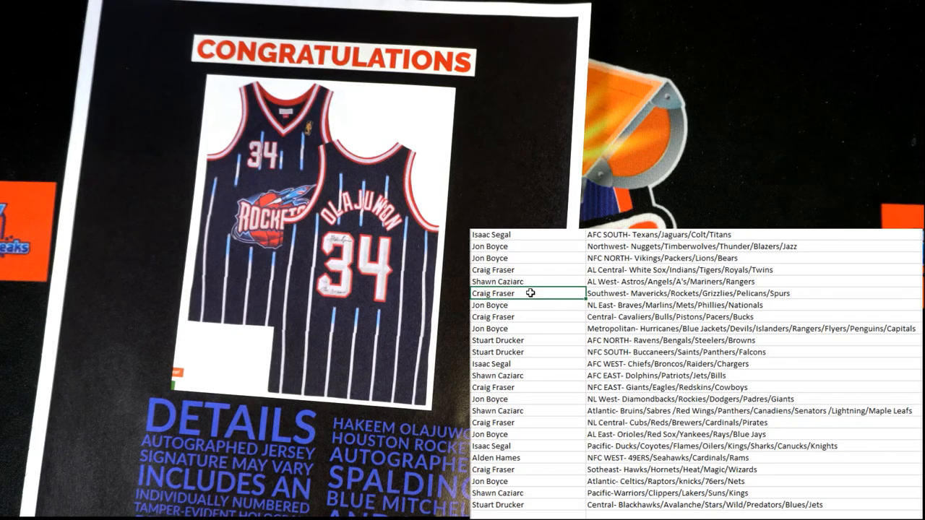
mouse_move(561, 283)
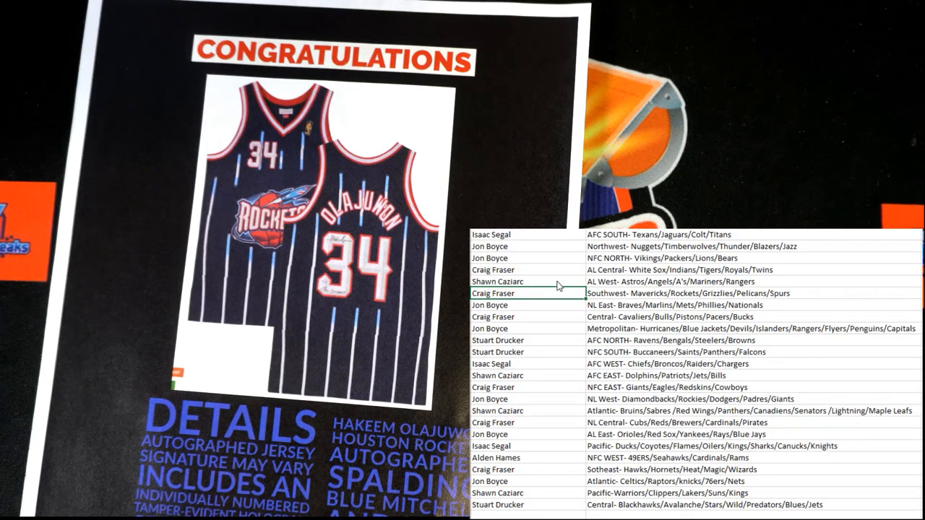